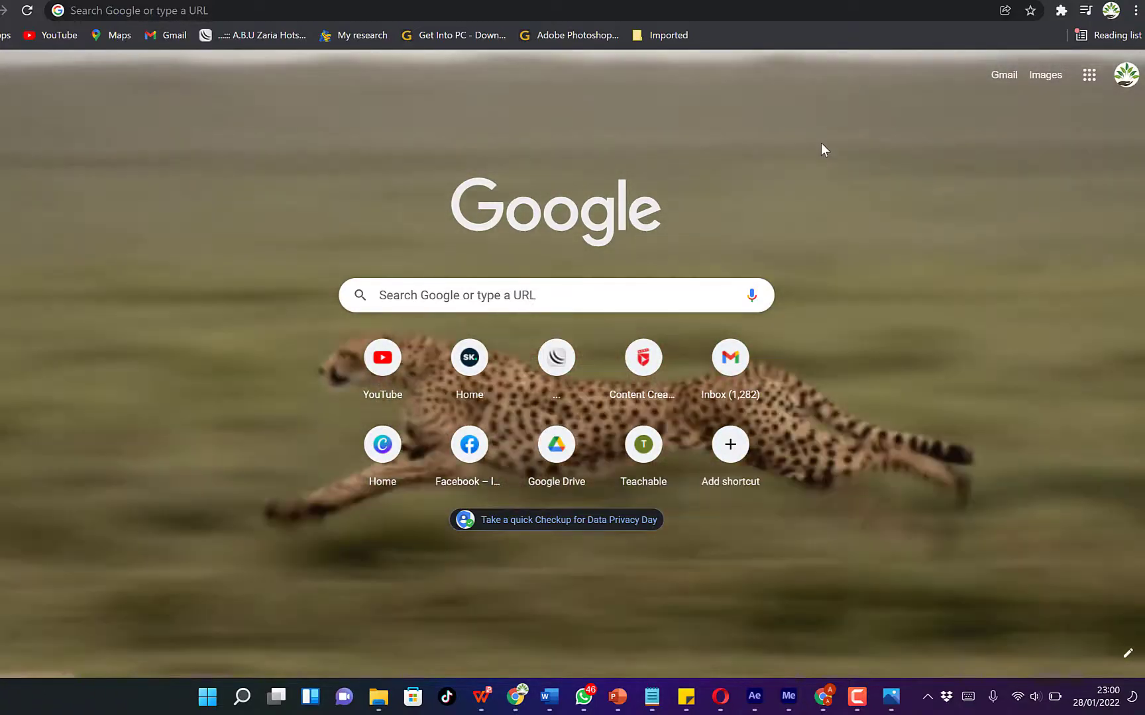
mouse_move(312, 188)
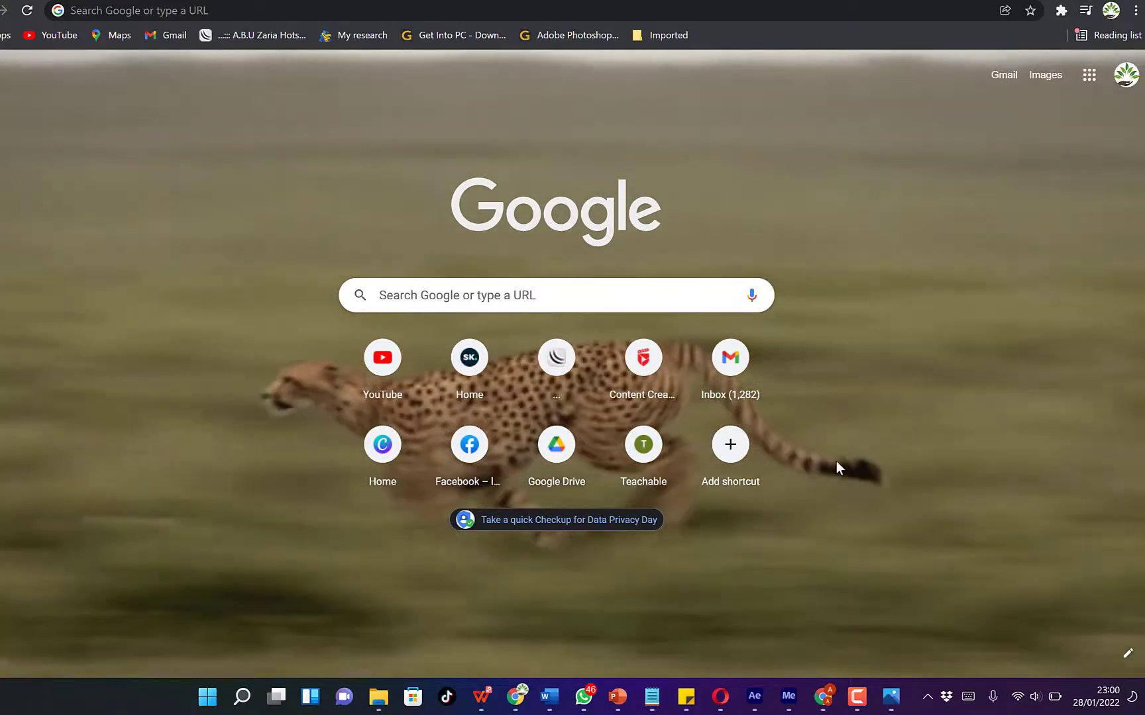
mouse_move(739, 510)
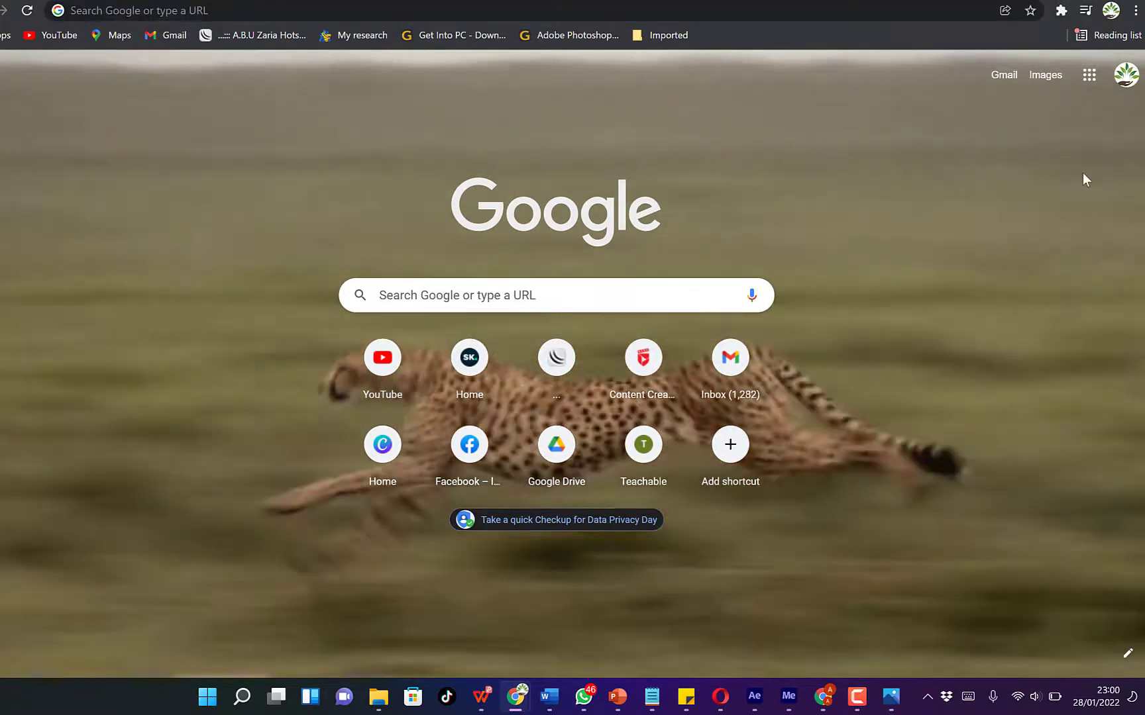
mouse_move(1045, 74)
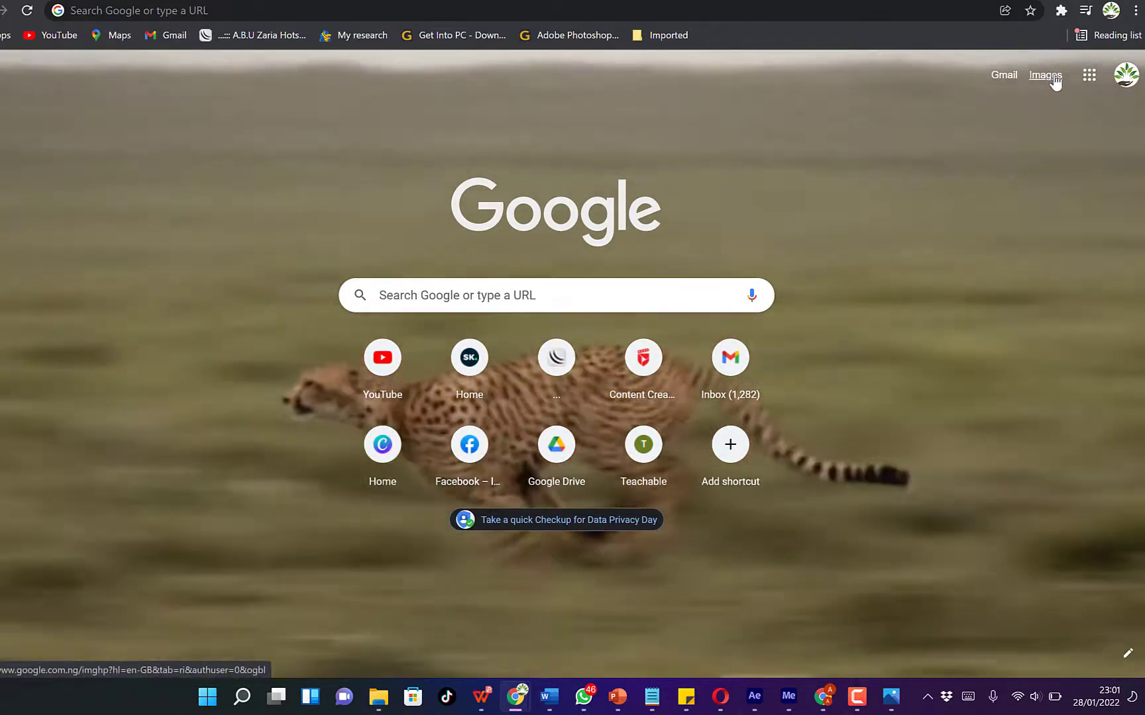
Search Google Images for 'fireworks' and show the Tools filter's image Type choices.
left_click(1044, 74)
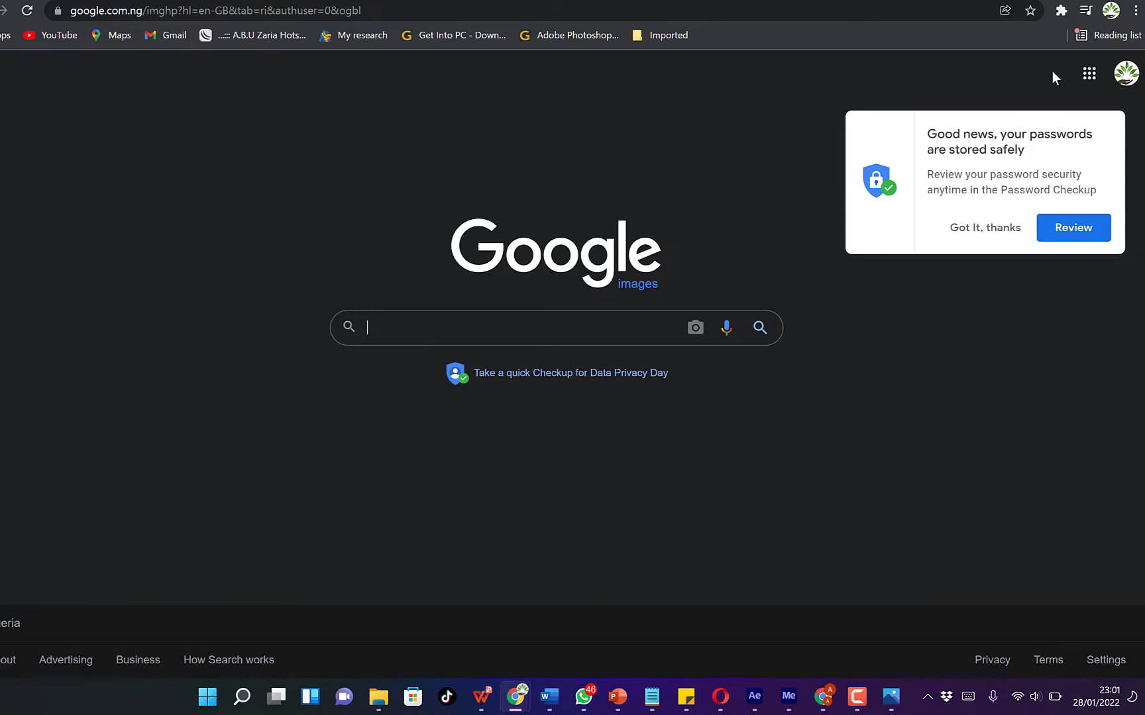
left_click(511, 328)
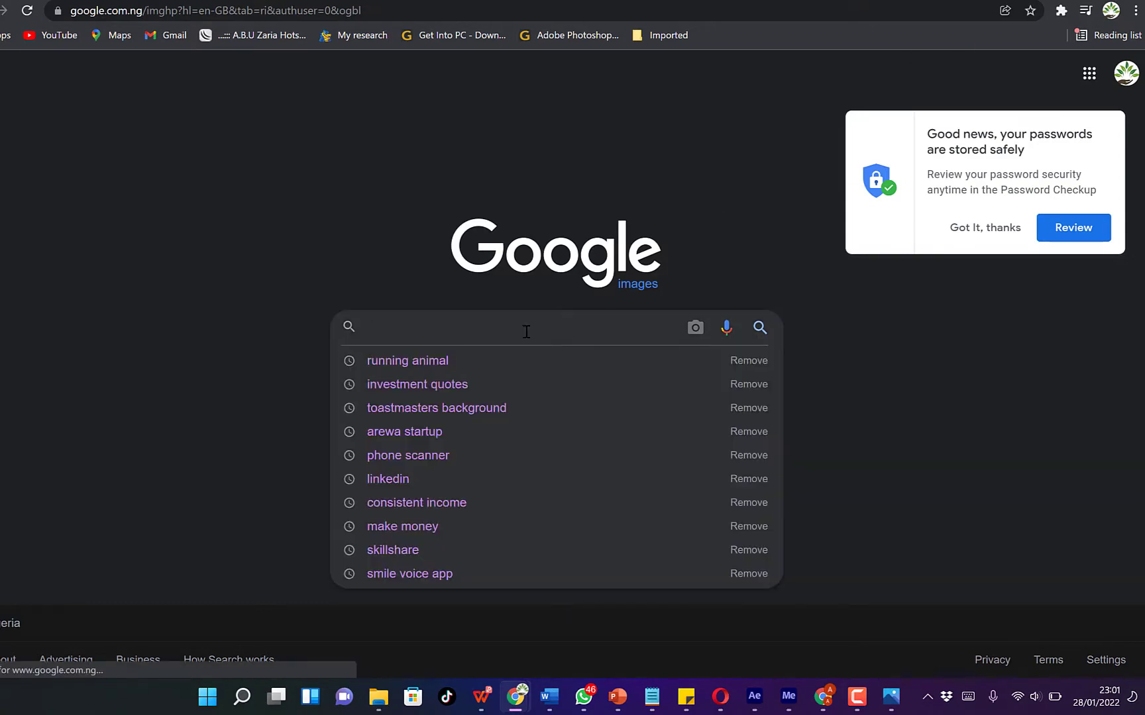
type("fireworks")
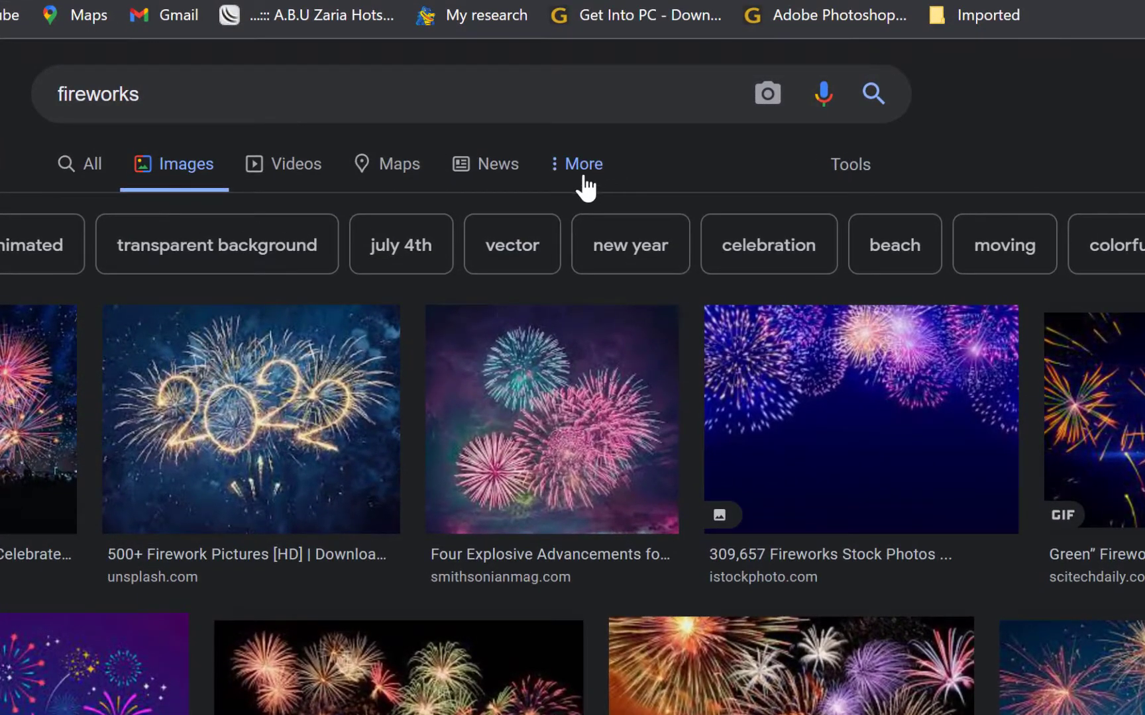
left_click(849, 164)
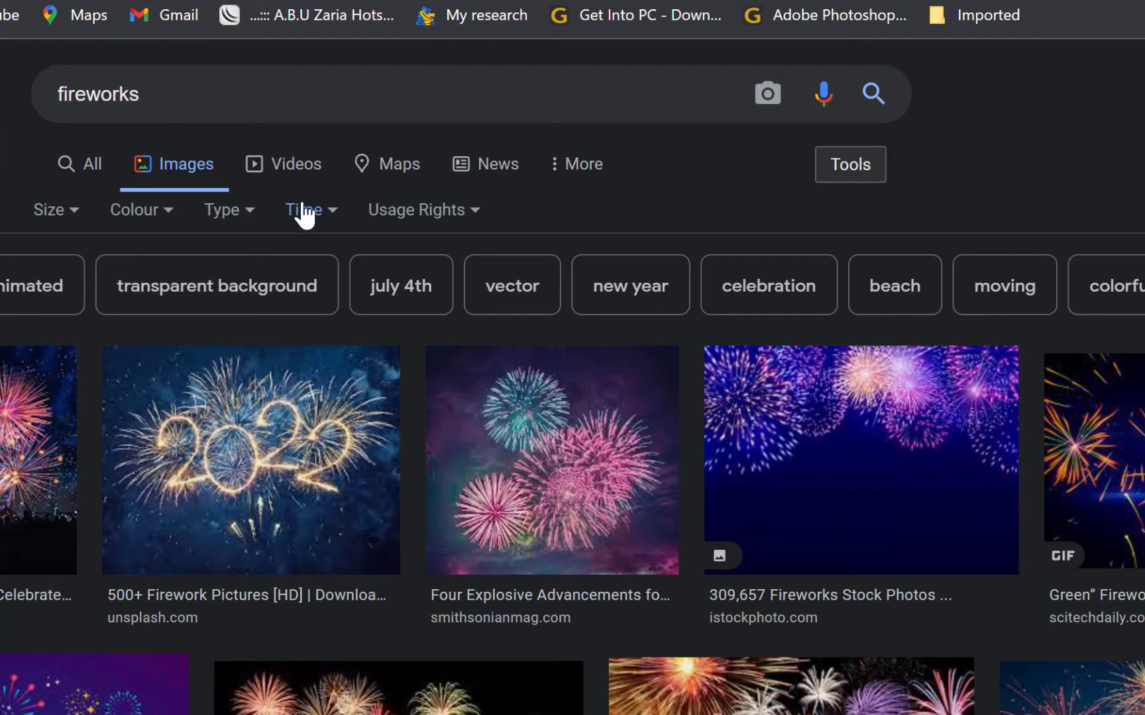
left_click(225, 210)
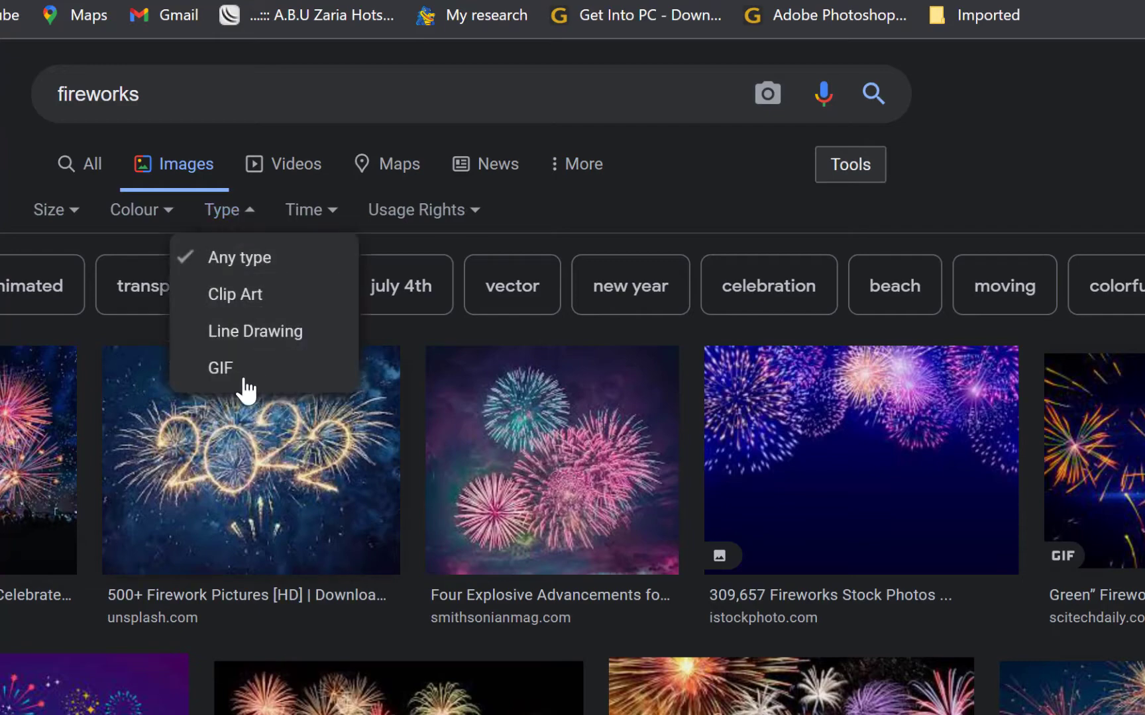
mouse_move(218, 367)
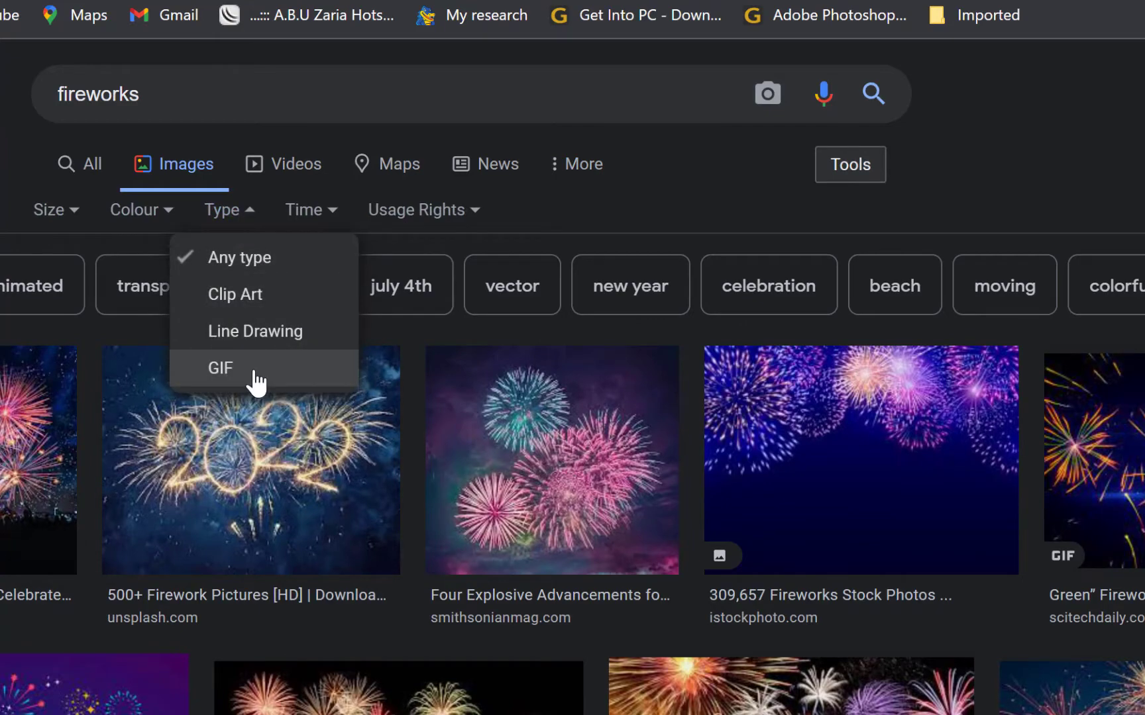
Filter results to GIF only and choose the red fireworks GIF from sciencenewsforstudents.org.
left_click(218, 368)
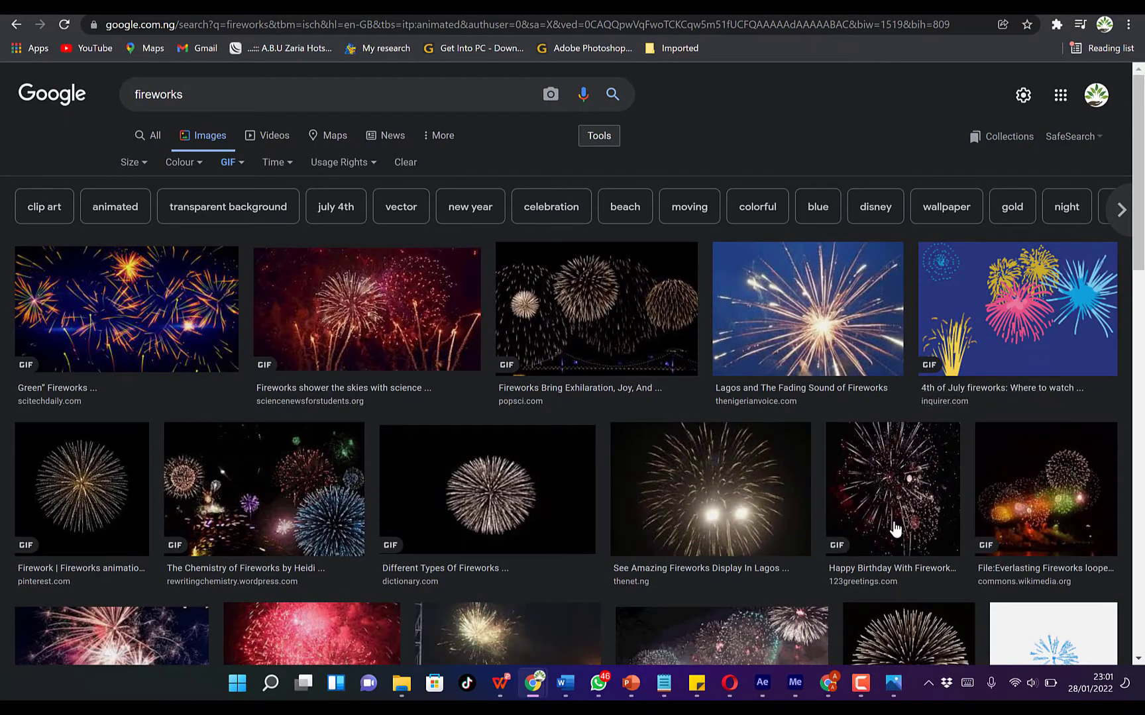
scroll("down", 3)
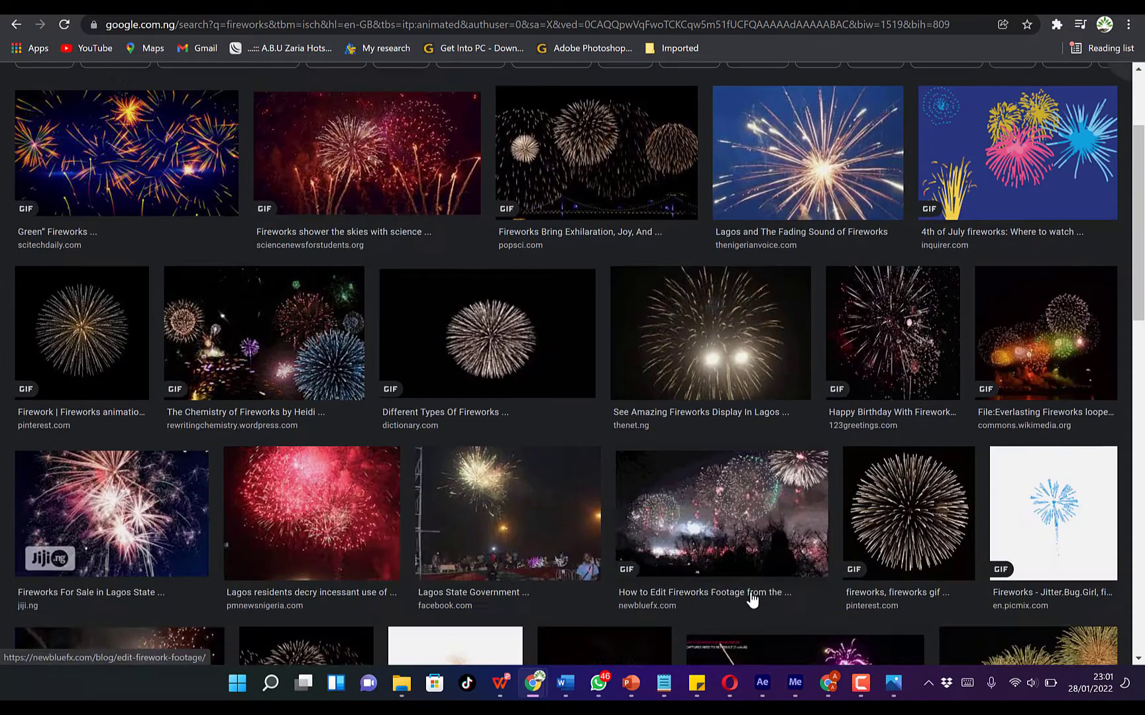
scroll("down", 3)
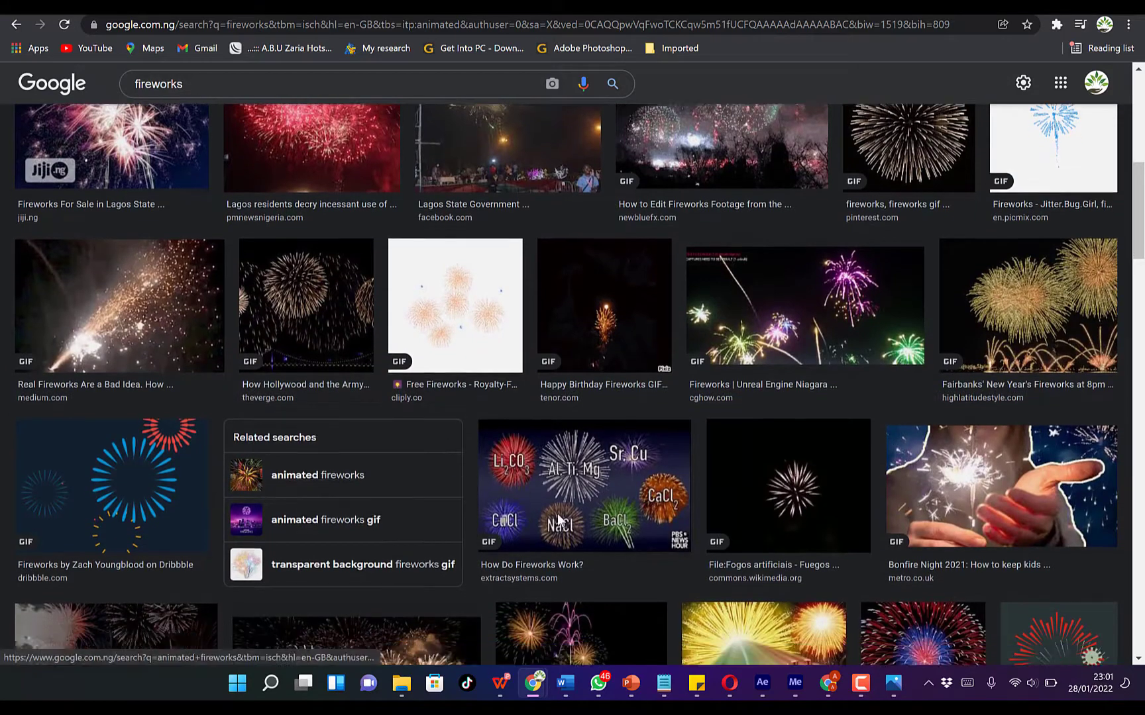
scroll("down", 3)
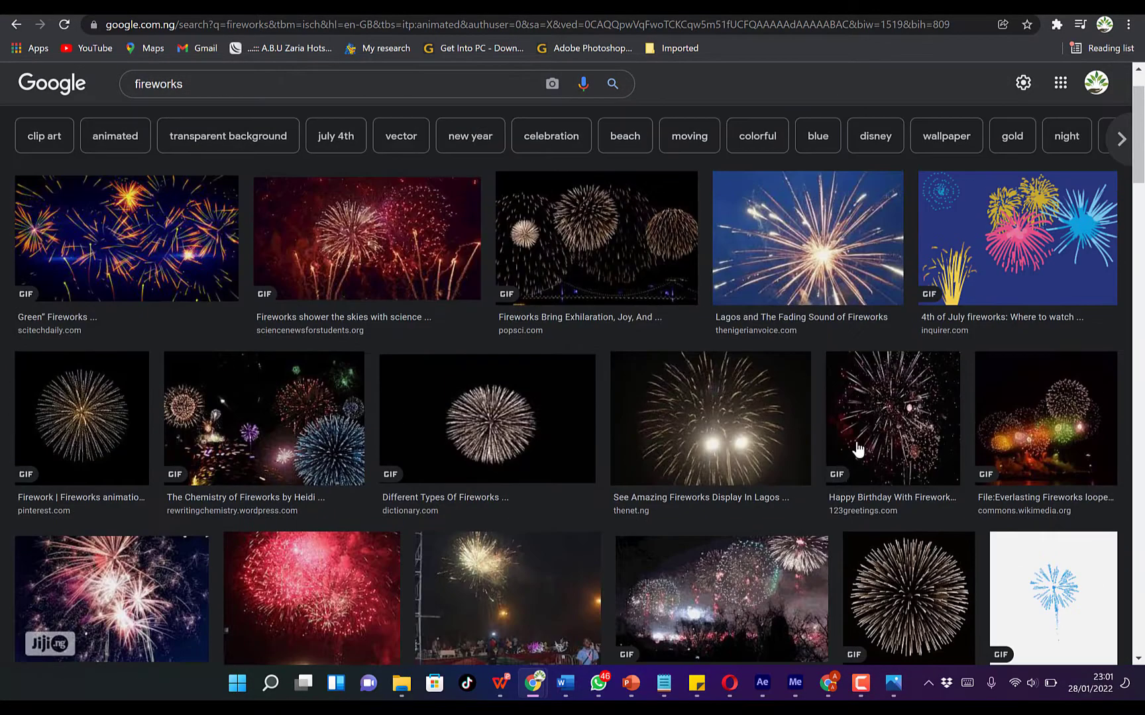
left_click(339, 237)
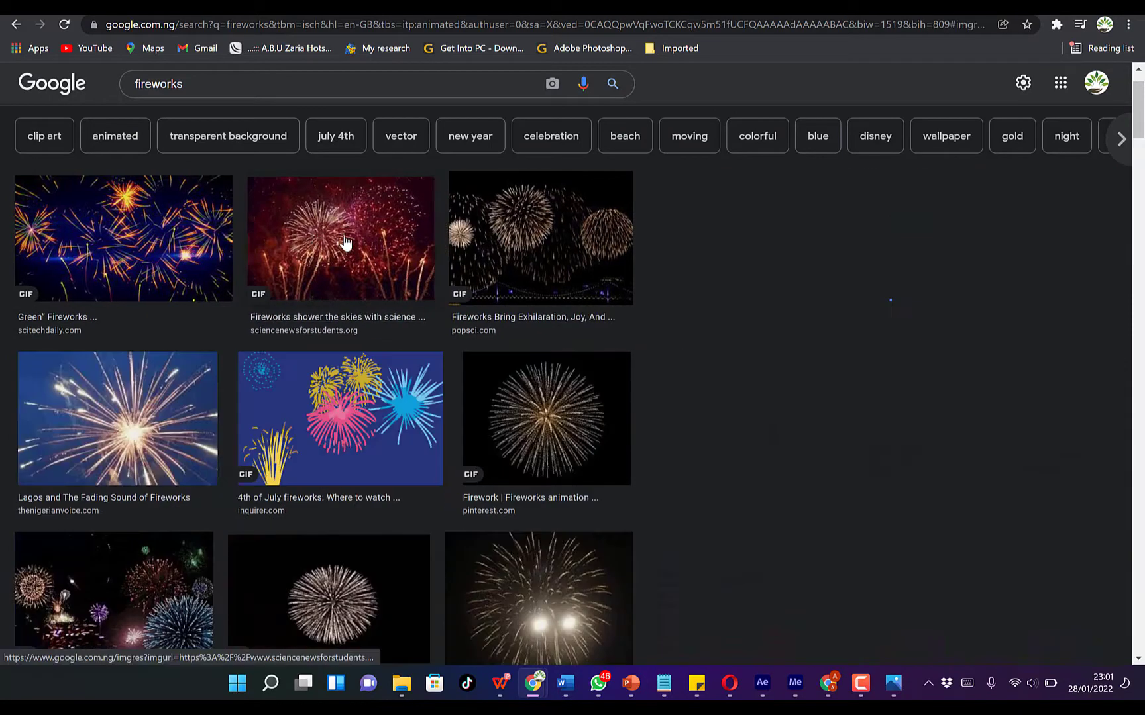
Save the preview image to the computer with a .png extension as 860_fireworks_banner_4MB.png.
left_click(340, 237)
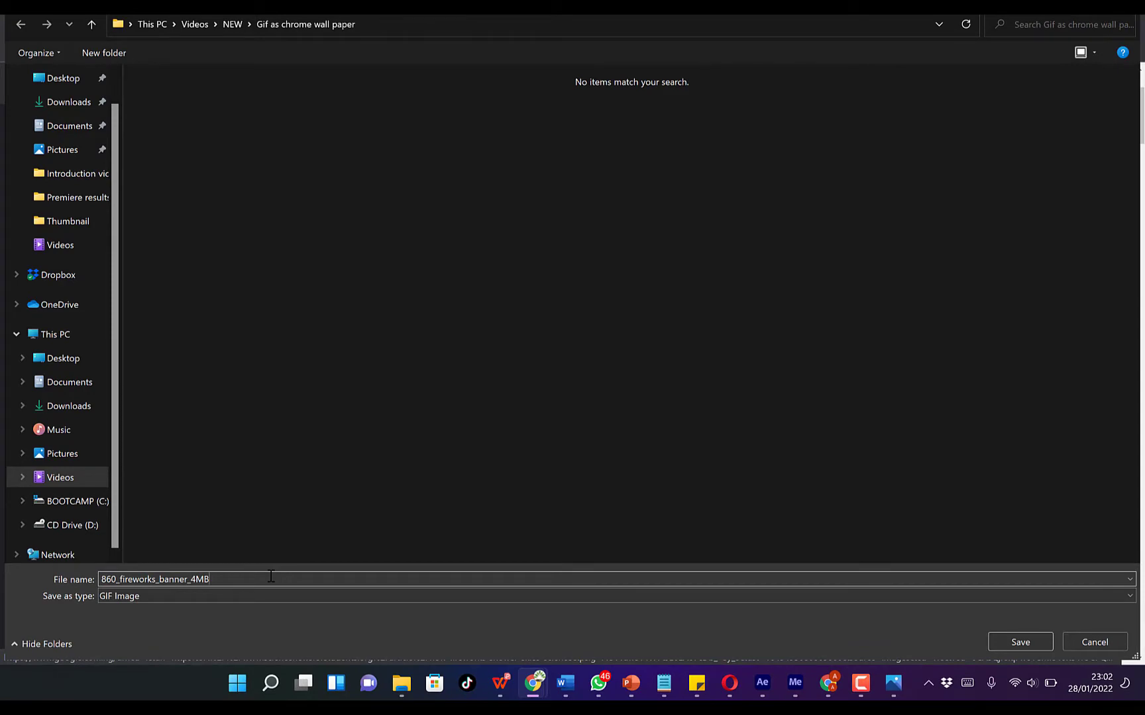
type(".pn")
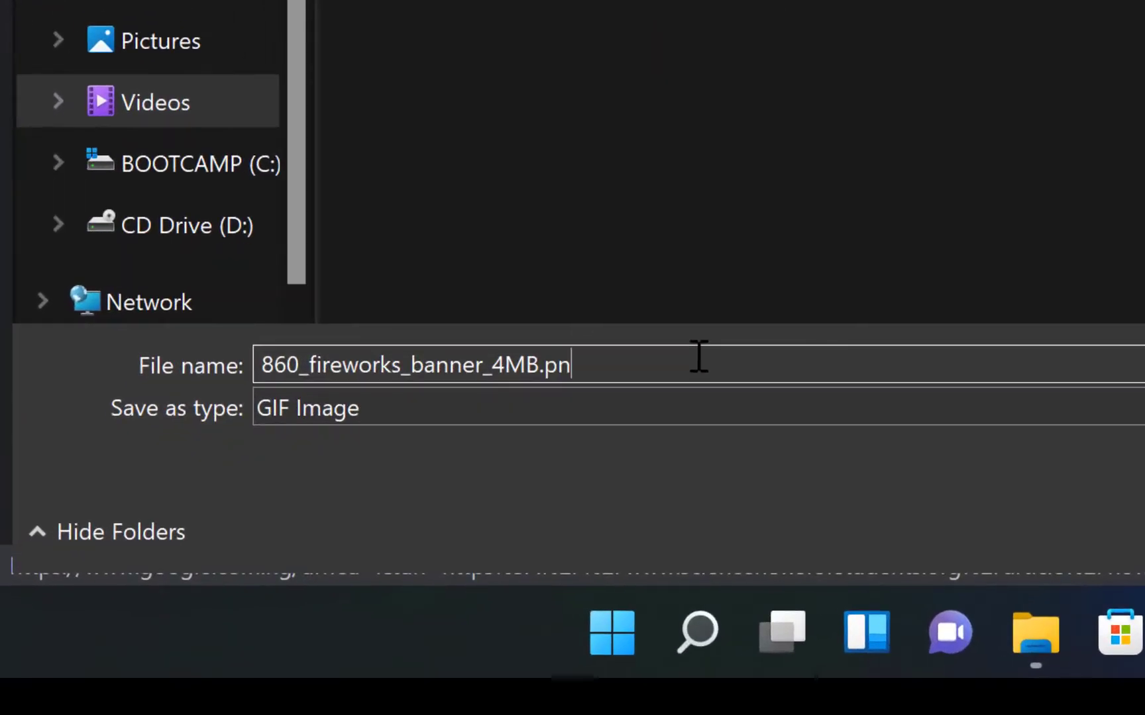
type("g")
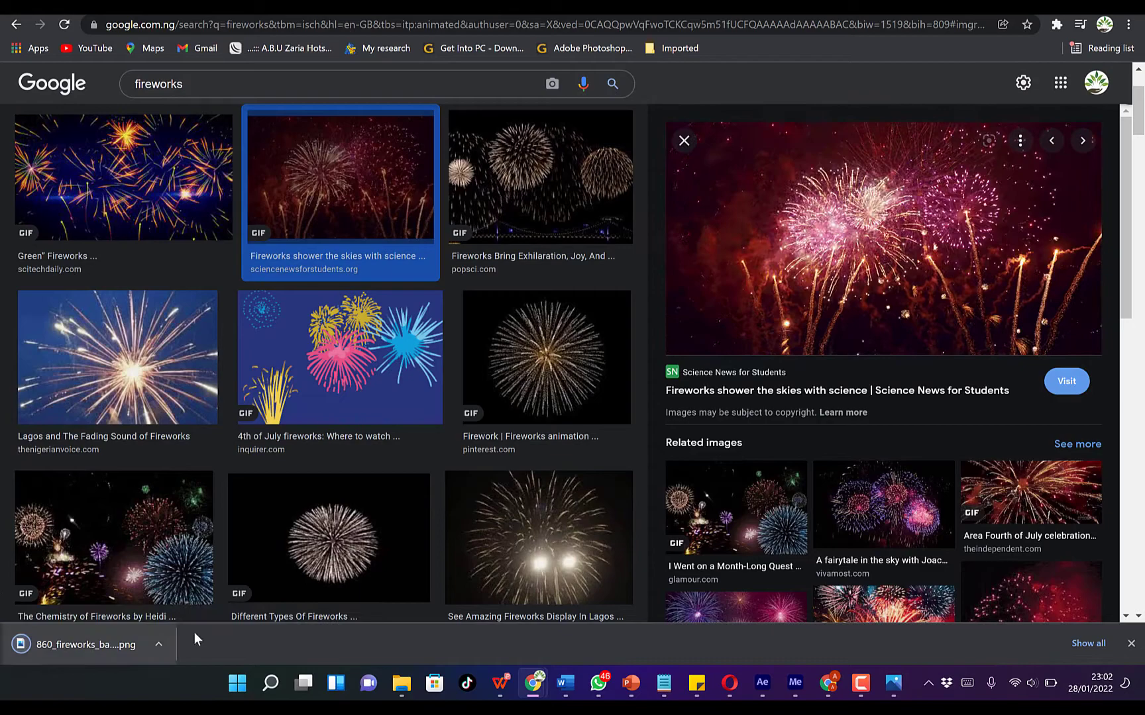
mouse_move(566, 455)
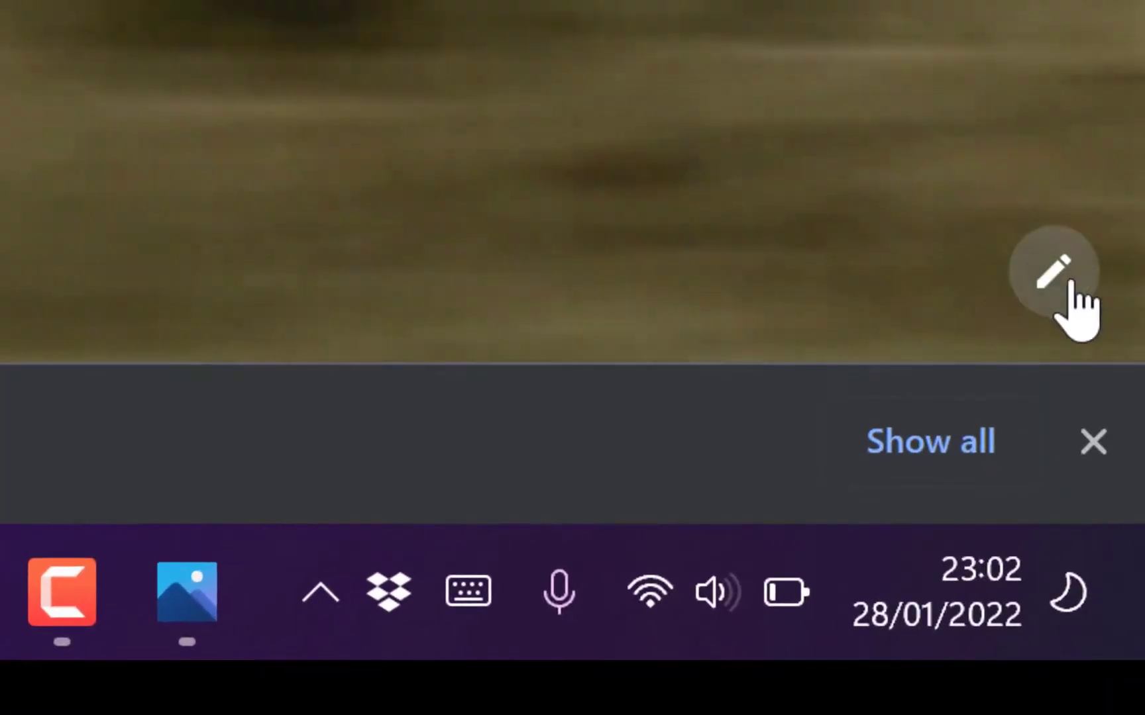
mouse_move(1051, 270)
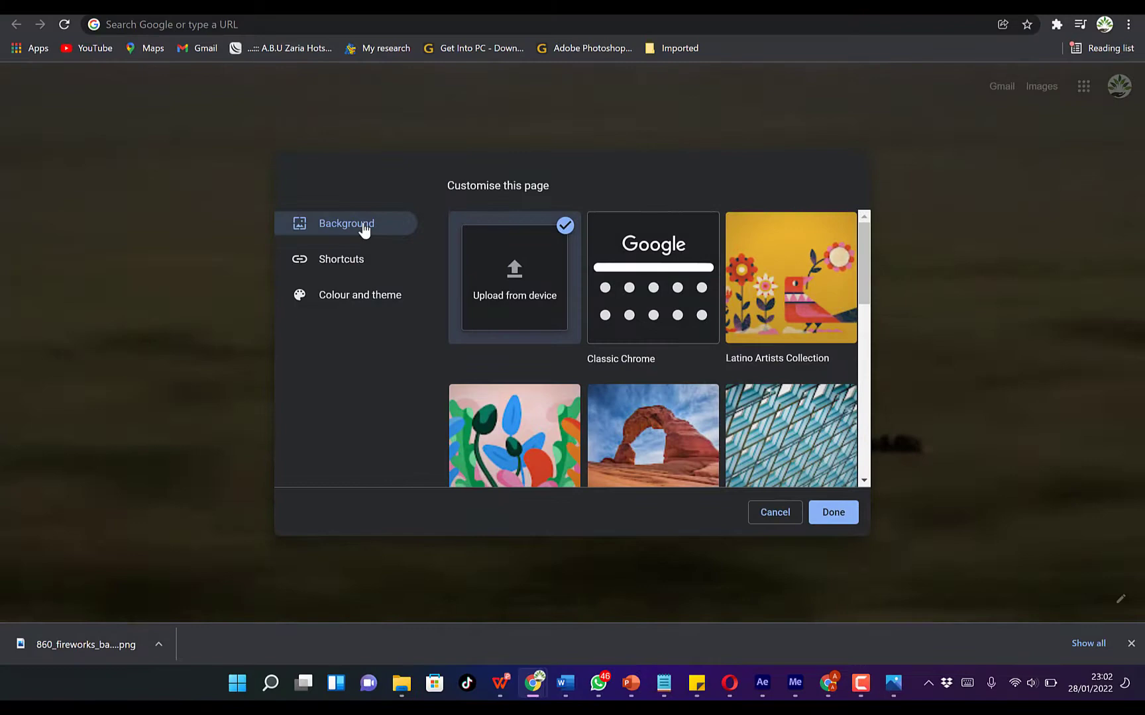
mouse_move(812, 281)
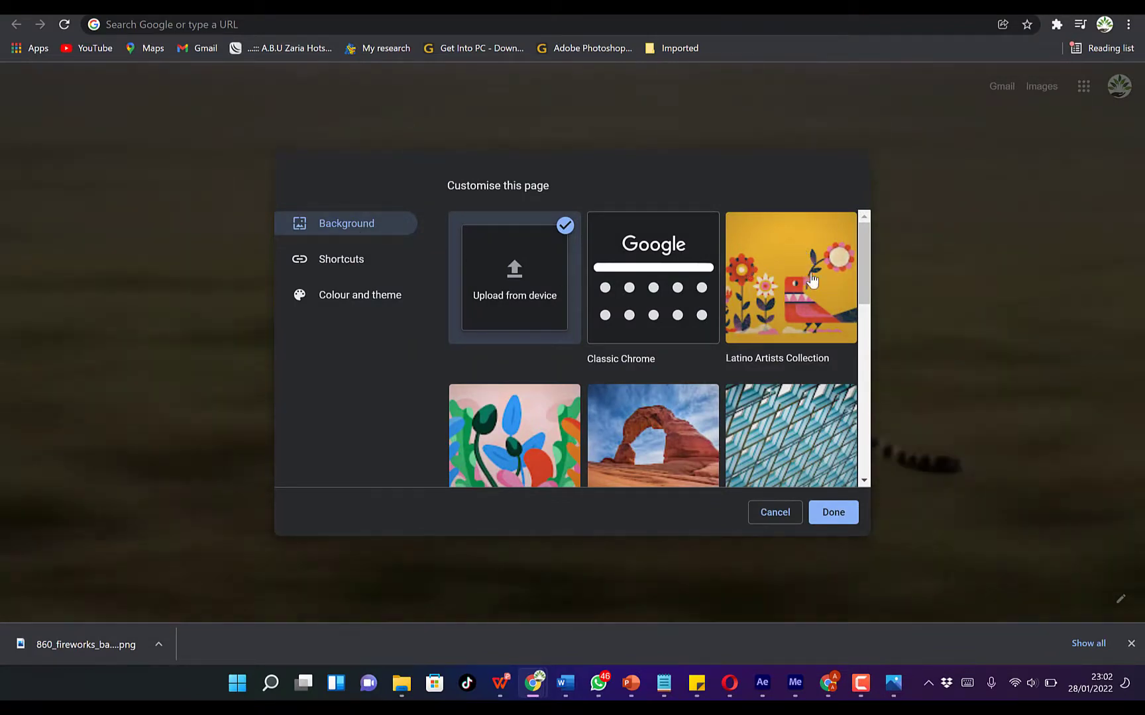
mouse_move(545, 475)
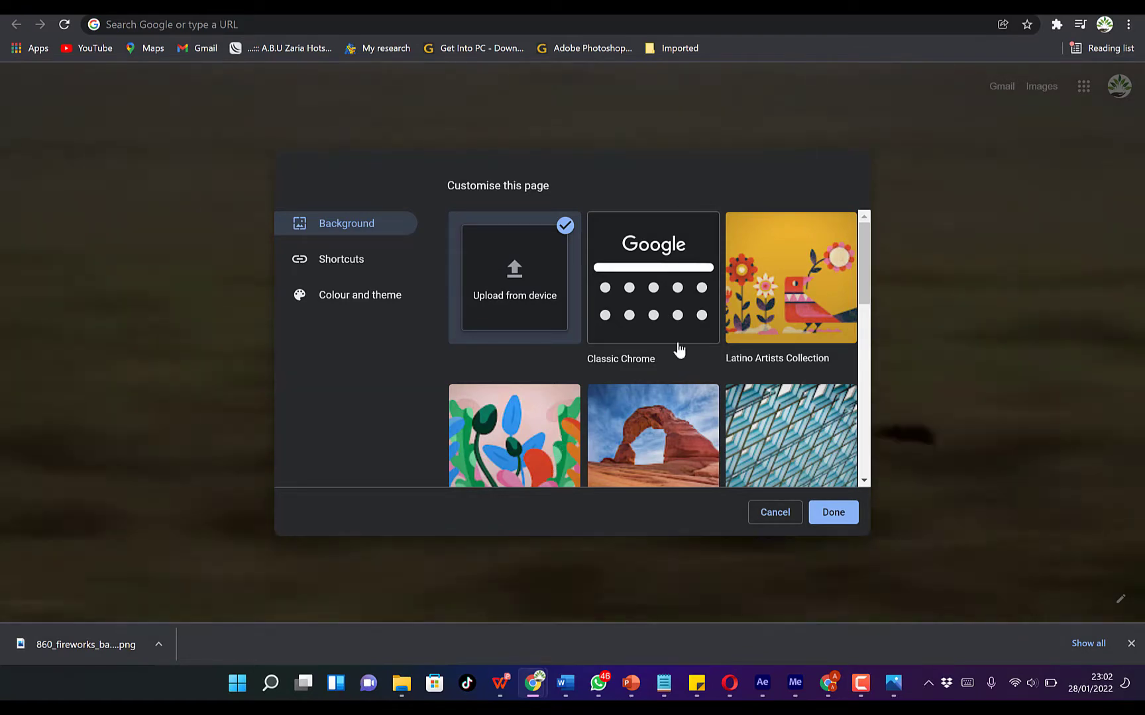
mouse_move(595, 446)
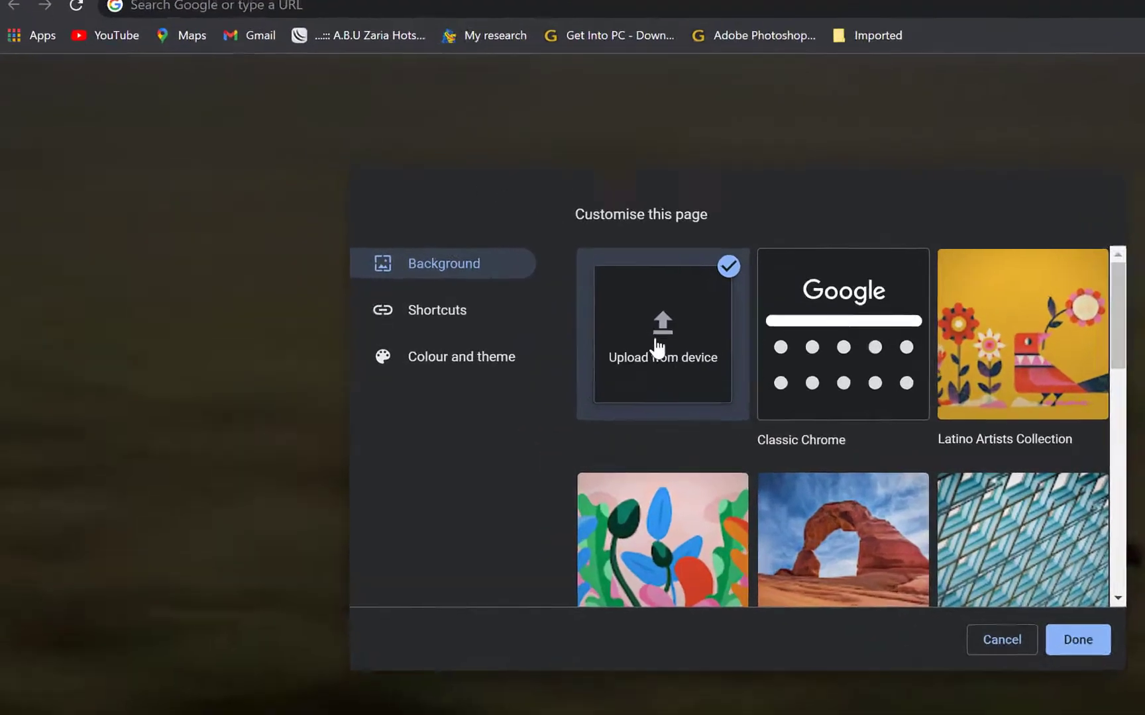
Upload 860_fireworks_banner_4MB from the device as the new tab page background.
left_click(661, 339)
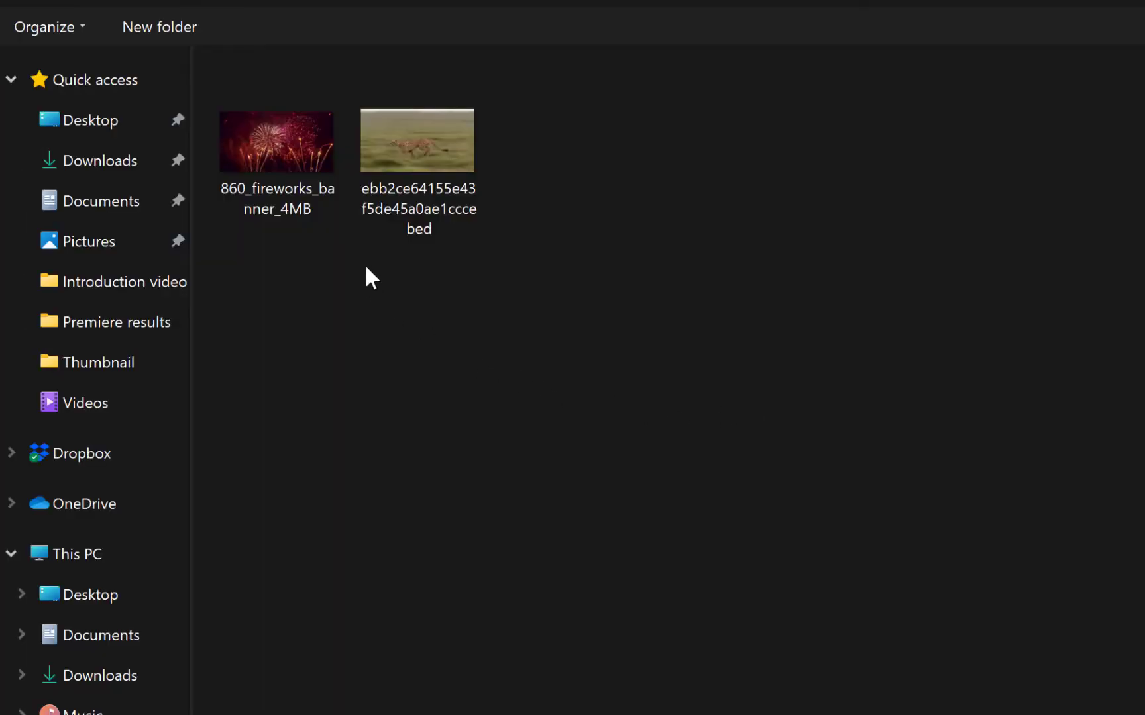
left_click(277, 140)
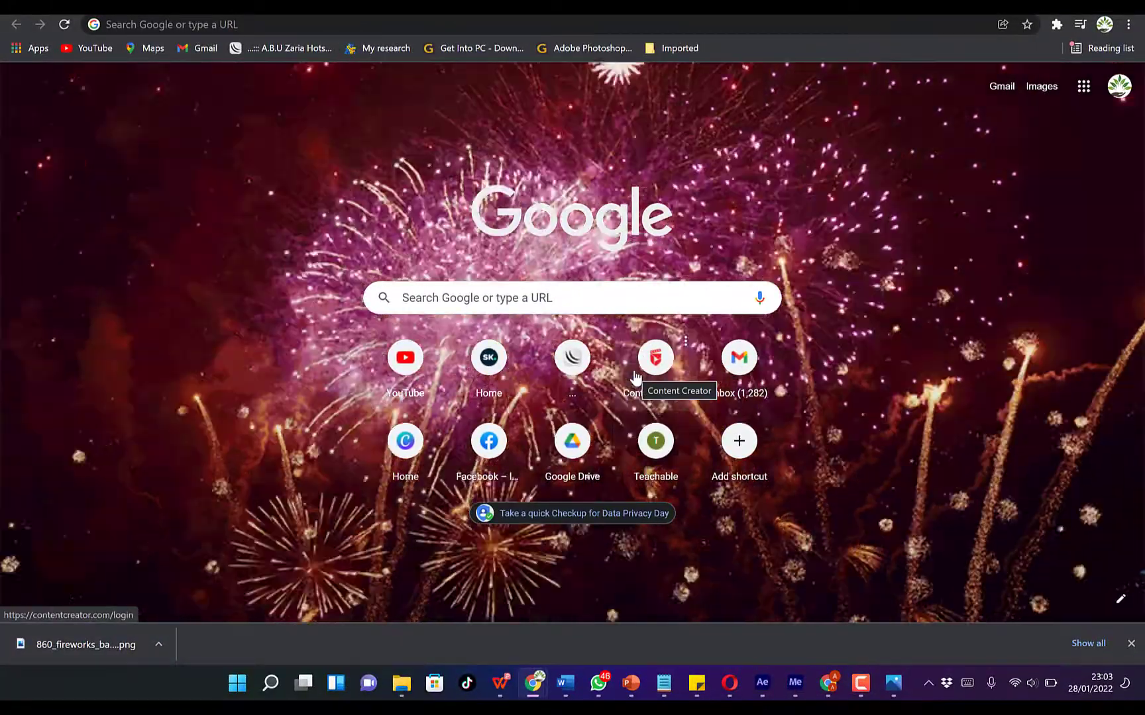
mouse_move(865, 404)
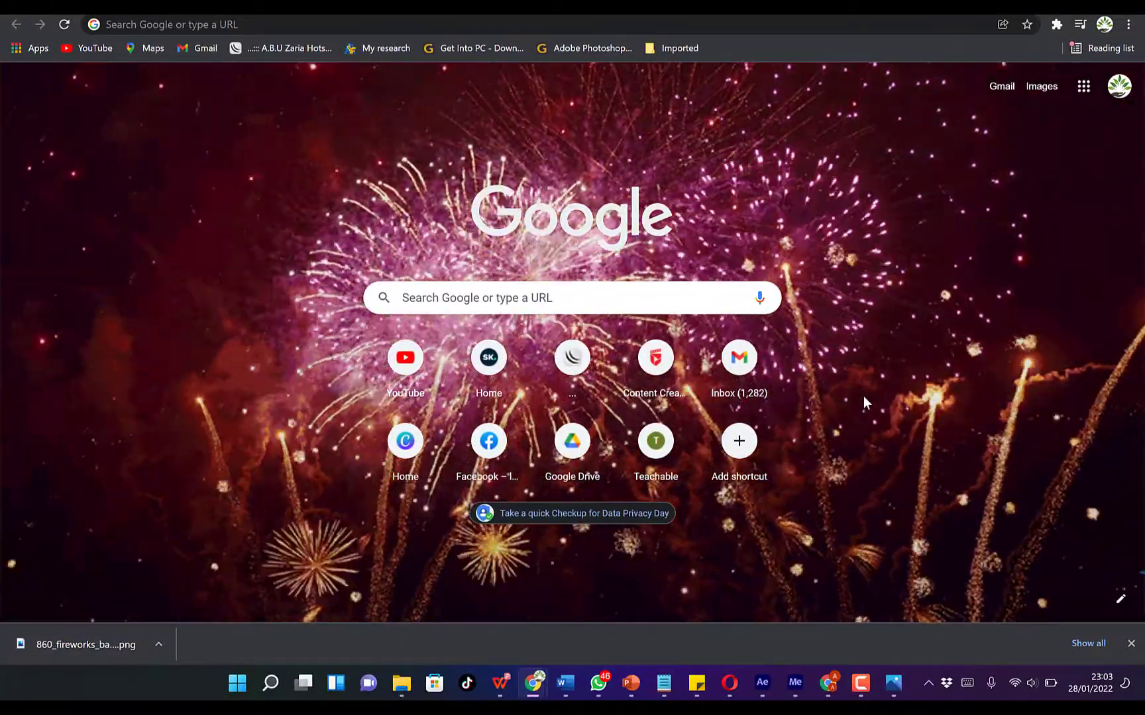